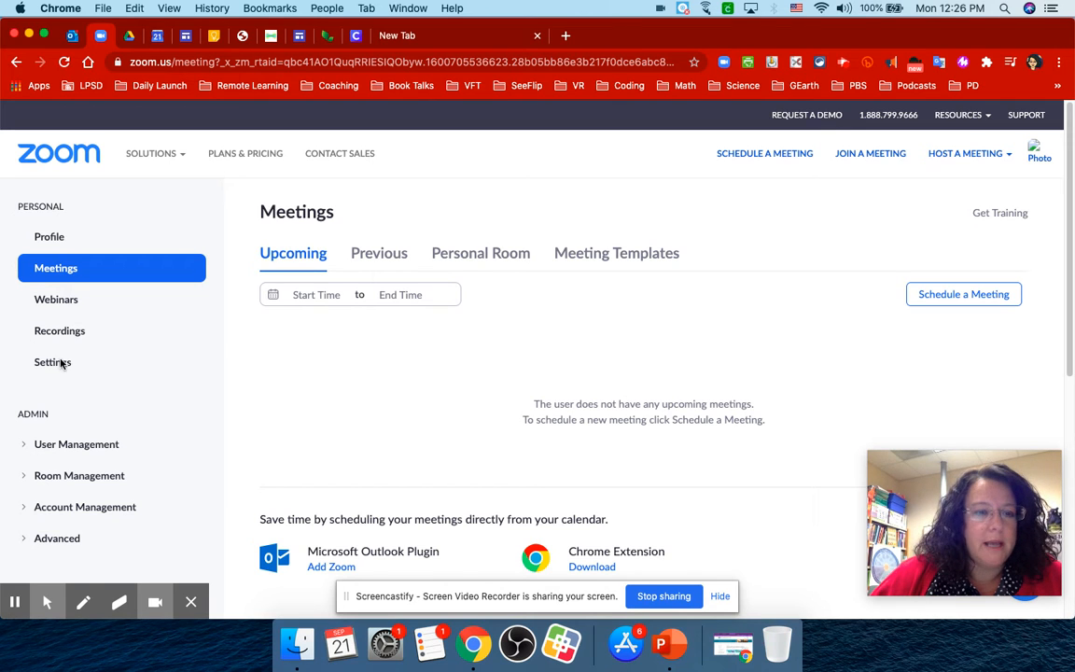
Step: Open the account's meeting Settings page from the Personal sidebar
{"action": "left_click", "coordinate": [53, 362]}
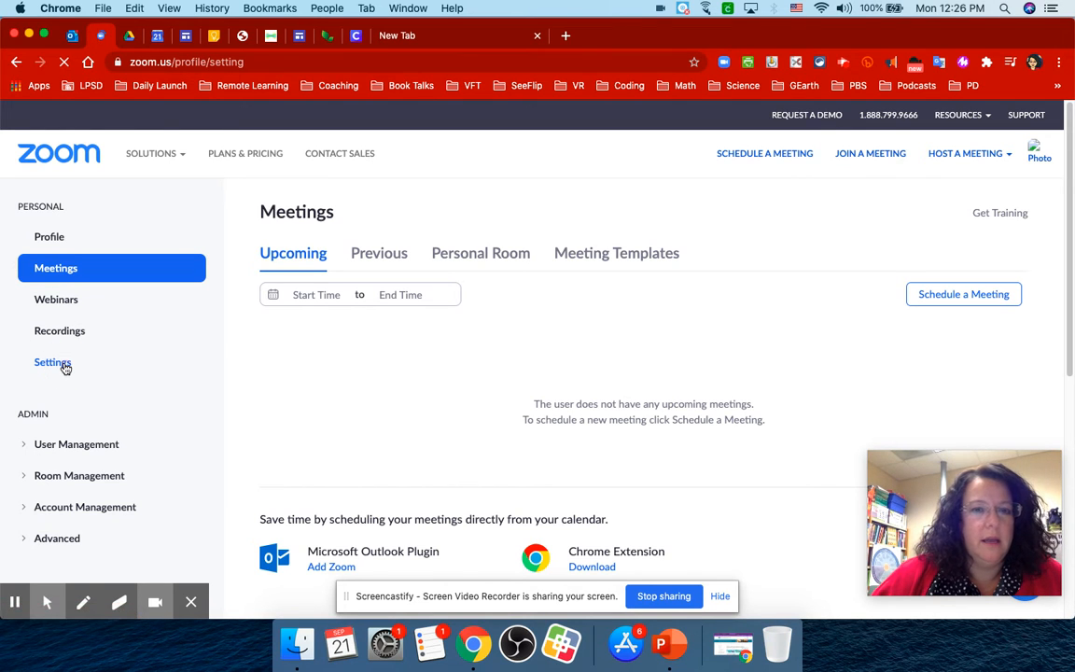
{"action": "left_click", "coordinate": [53, 362]}
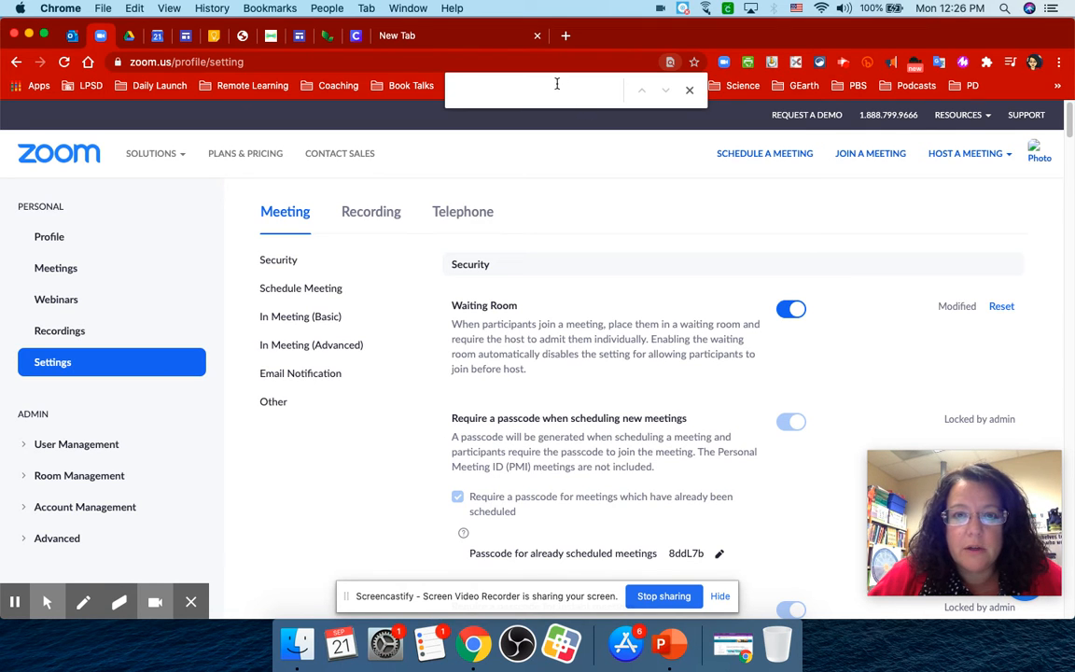
Step: Find 'break' on the page to jump to the Breakout room setting
{"action": "type", "text": "breakout"}
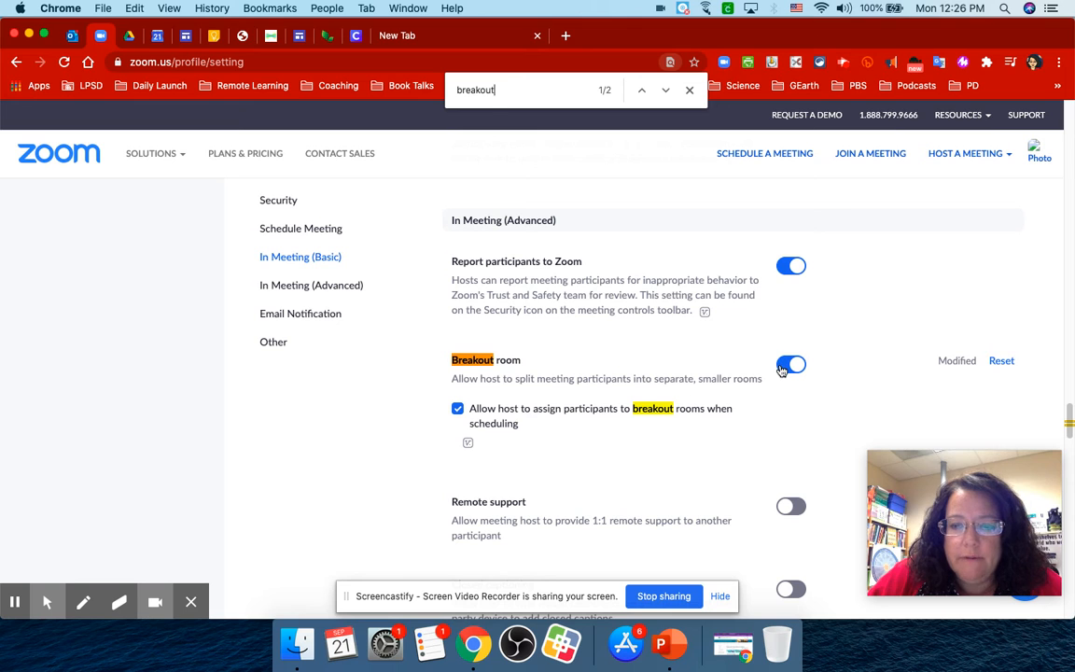
{"action": "left_click", "coordinate": [791, 364]}
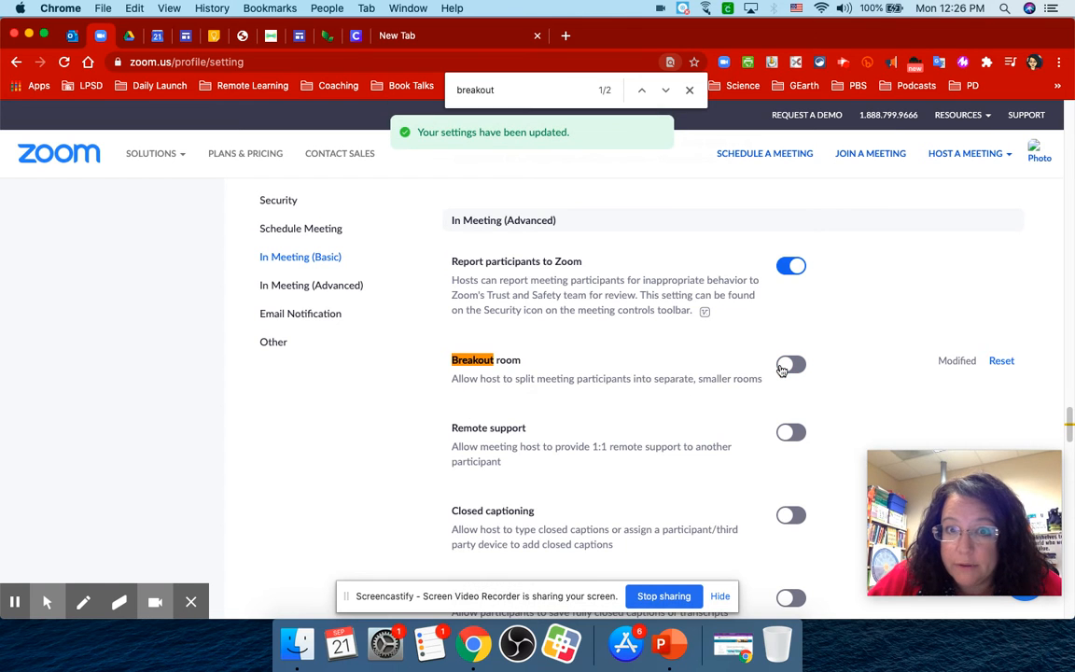
{"action": "left_click", "coordinate": [791, 363]}
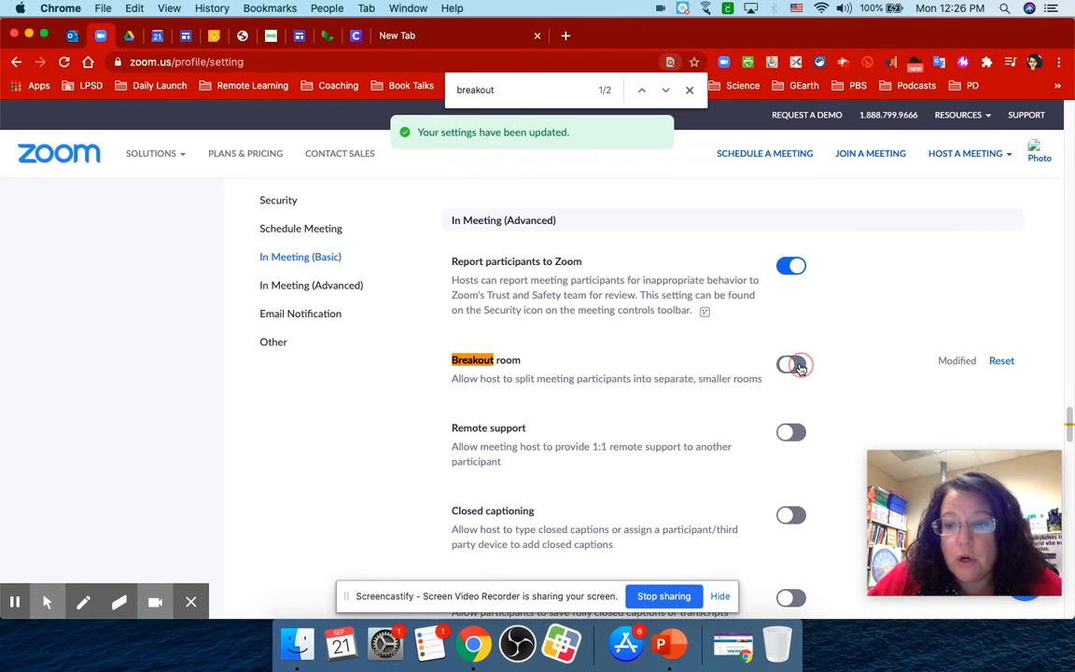
{"action": "left_click", "coordinate": [792, 364]}
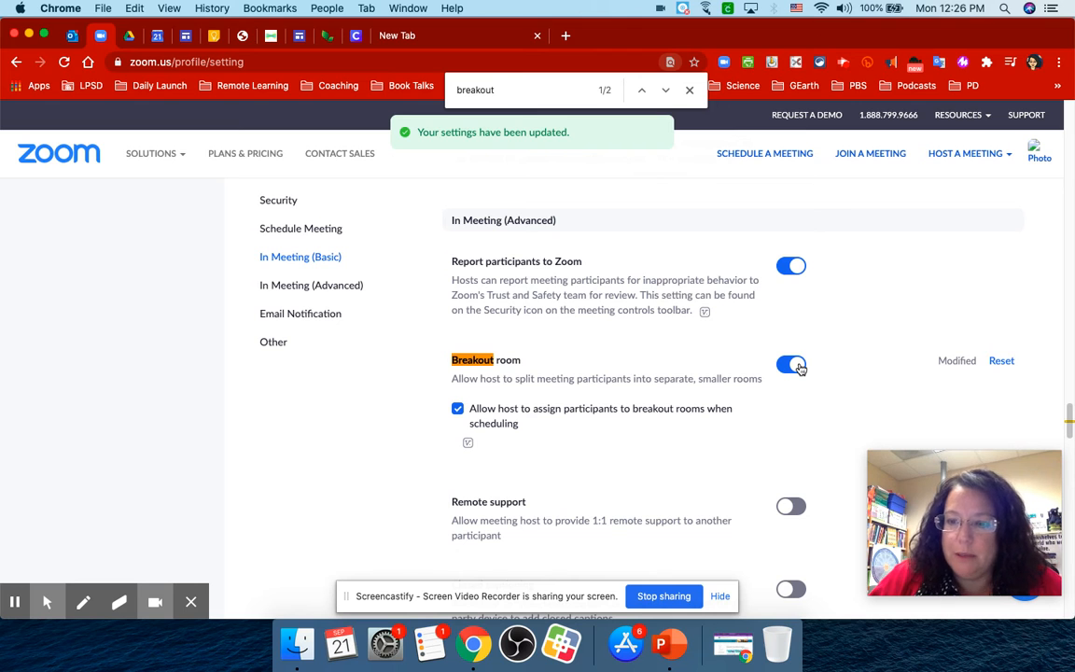